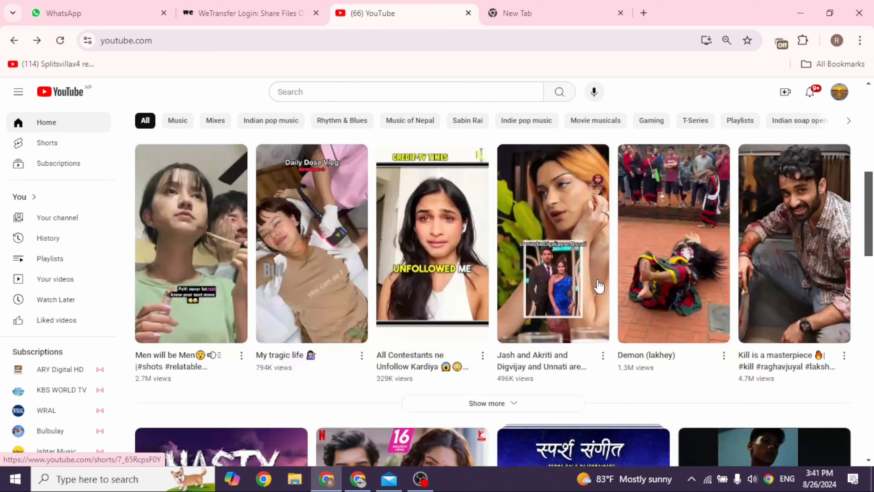
Show Chrome's three-dot main menu over the YouTube page with Settings in view
scroll("down", 3)
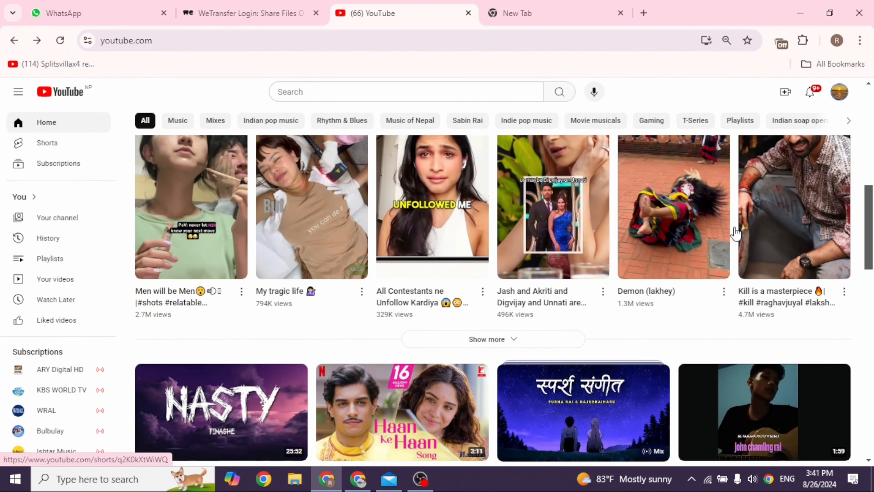
left_click(860, 40)
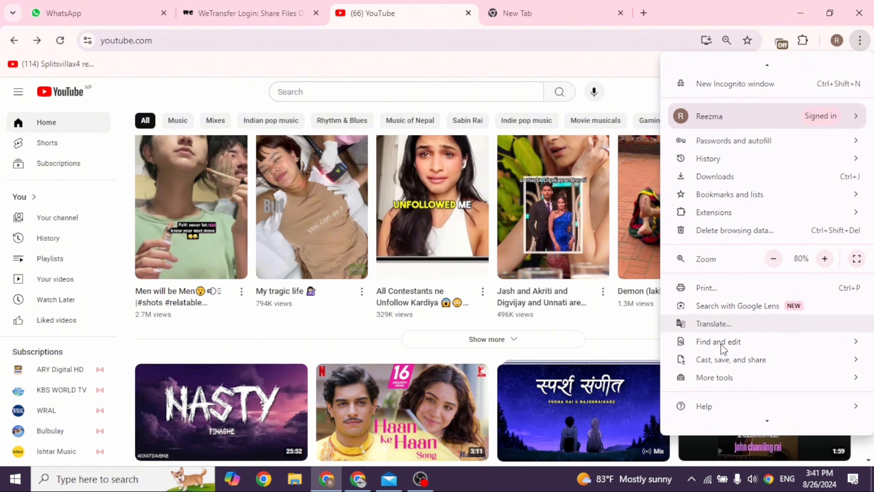
scroll("down", 3)
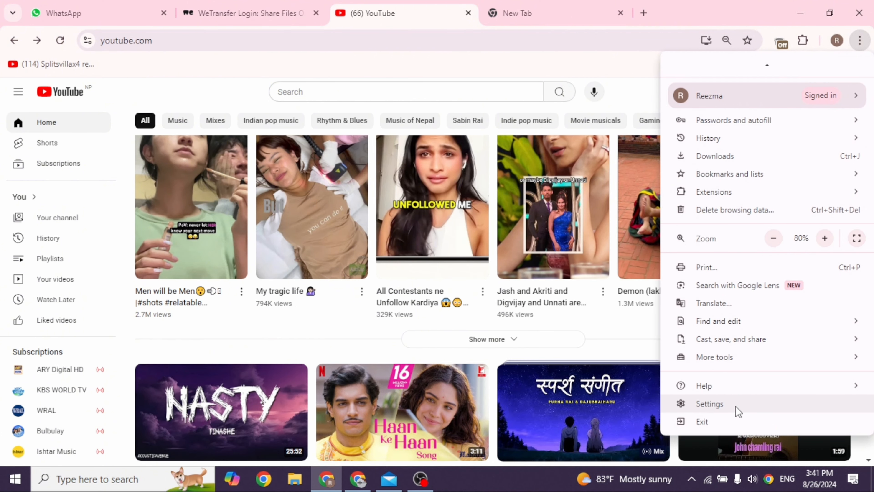
Reach the Security page under Privacy and security showing Safe Browsing levels
left_click(709, 403)
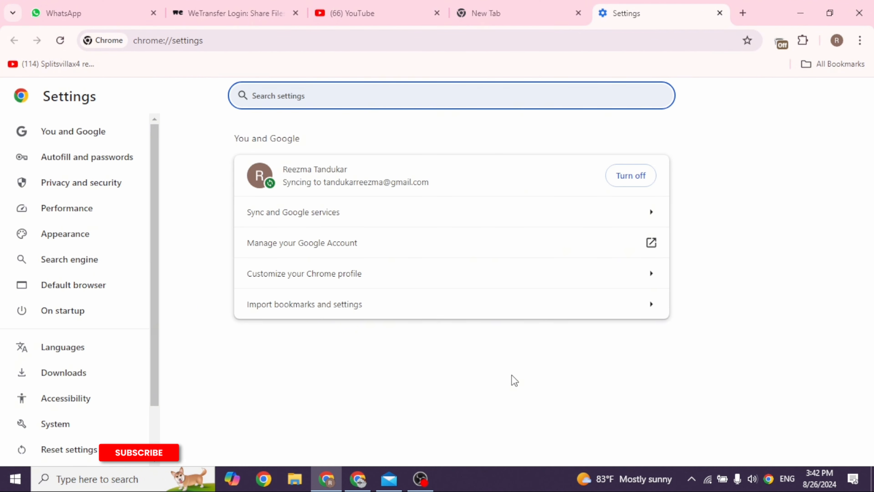
left_click(81, 183)
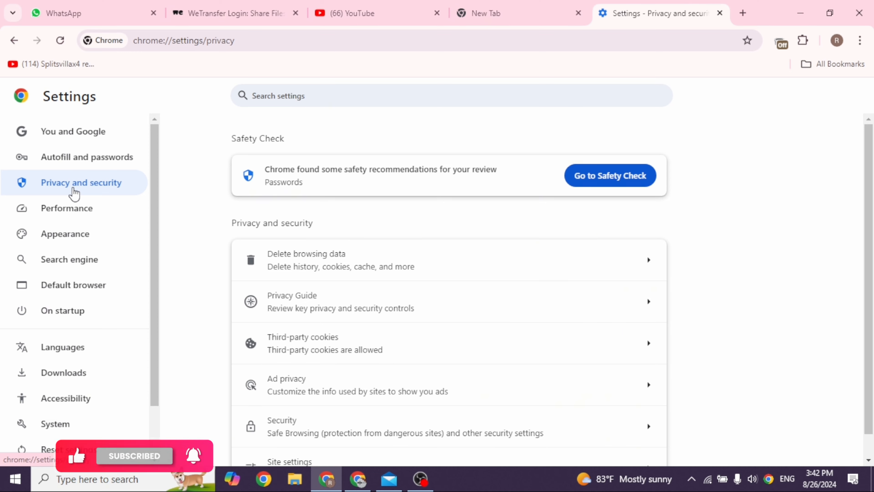
scroll("down", 3)
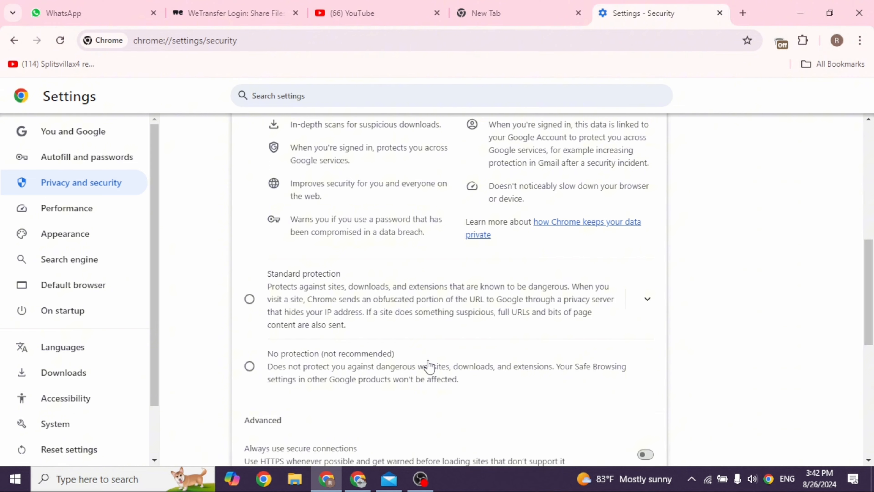
Under Advanced, set secure DNS to use Google (Public DNS) as the provider
scroll("down", 3)
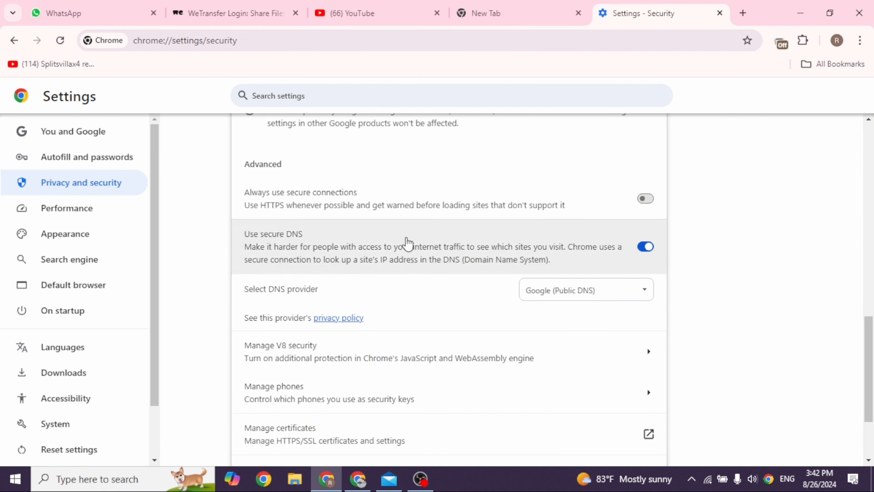
mouse_move(363, 310)
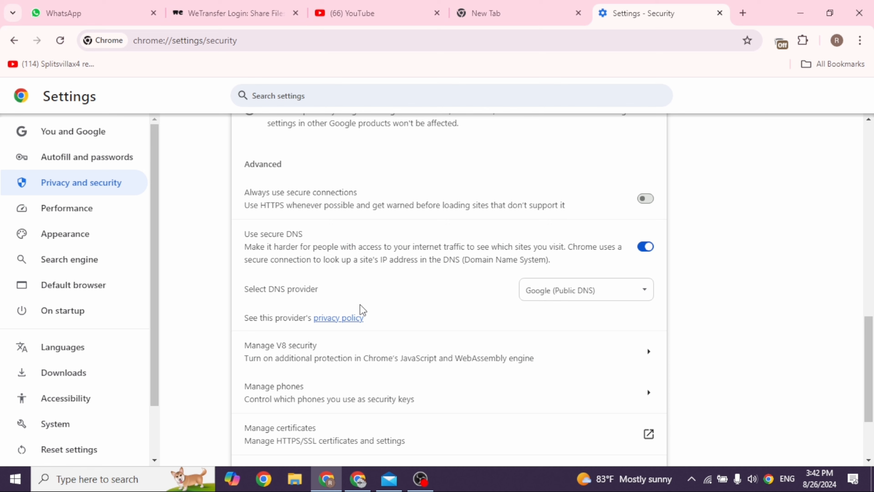
mouse_move(322, 306)
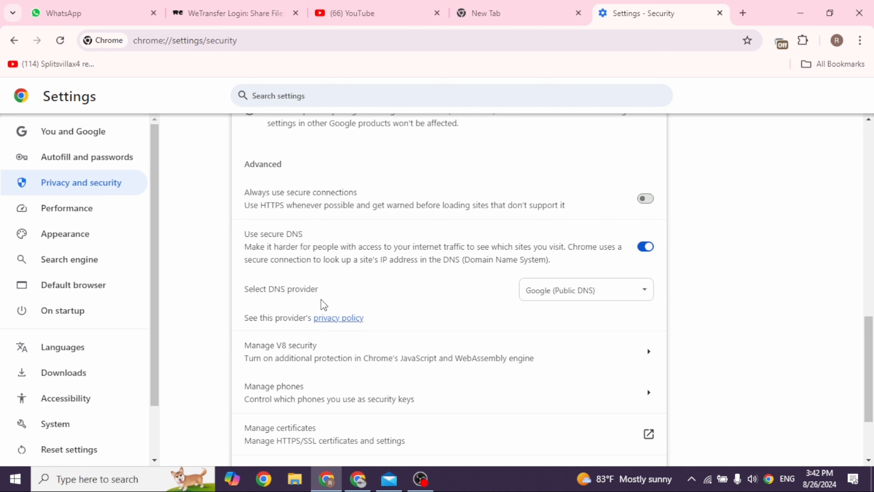
left_click(587, 289)
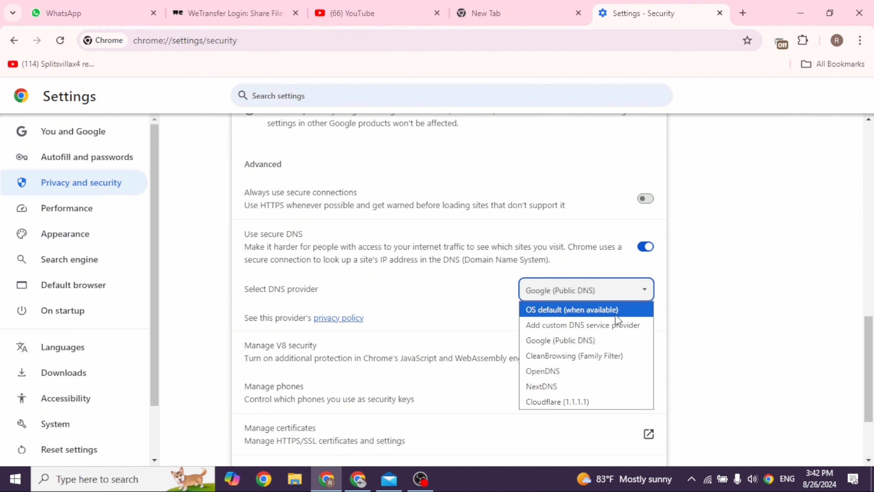
mouse_move(577, 348)
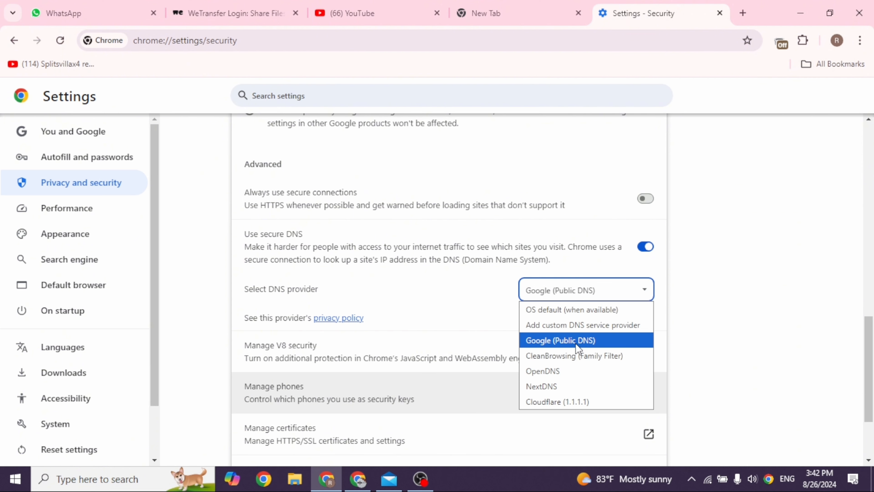
left_click(564, 340)
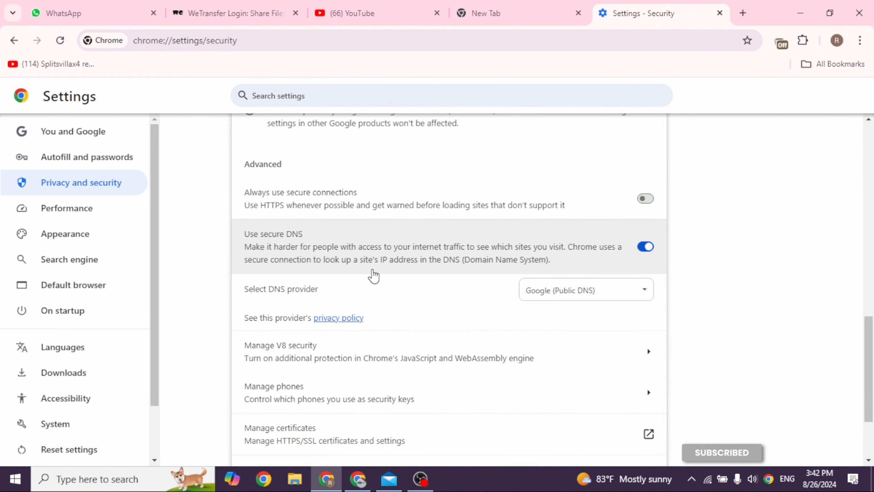
left_click(646, 247)
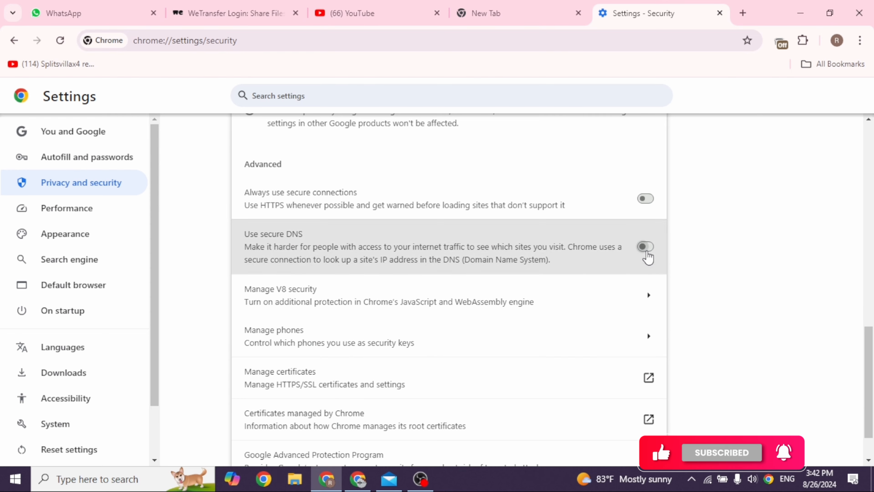
left_click(645, 247)
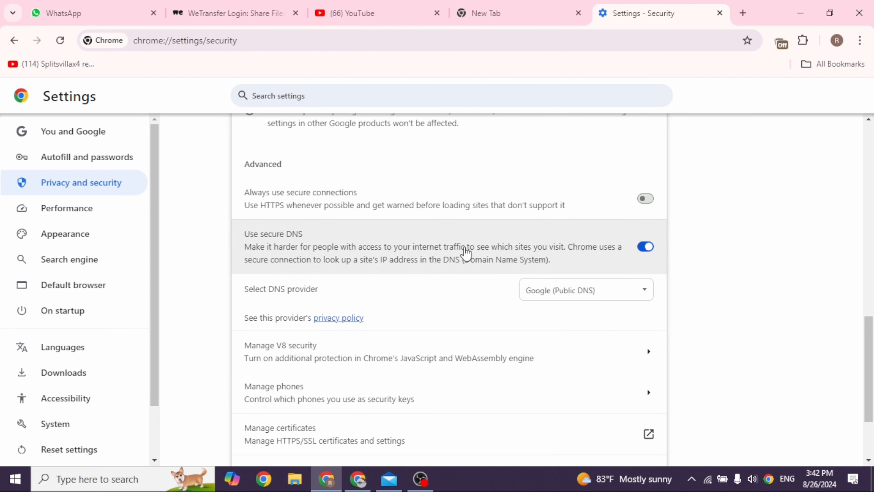
mouse_move(488, 255)
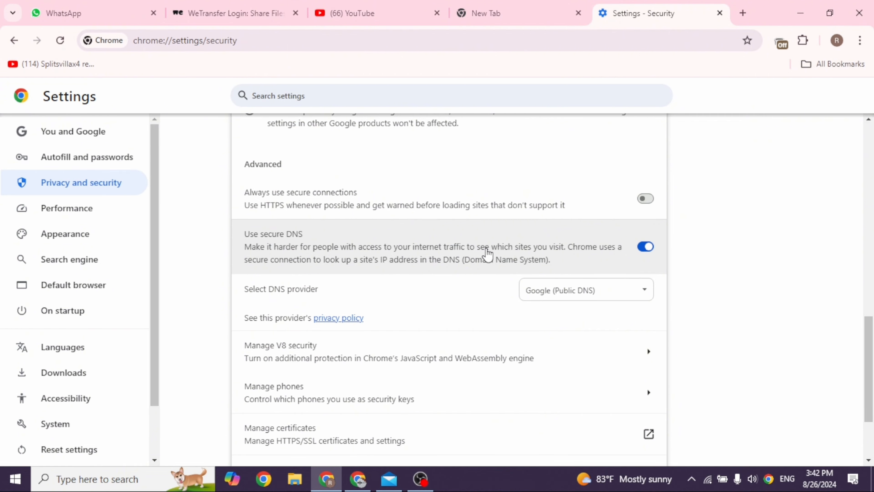